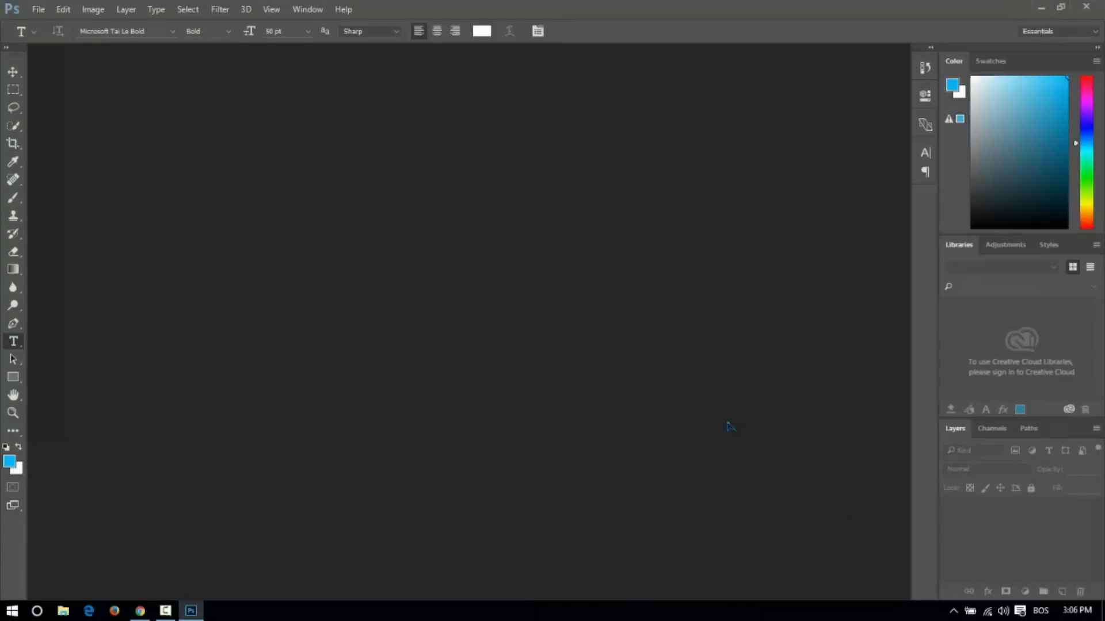
mouse_move(207, 278)
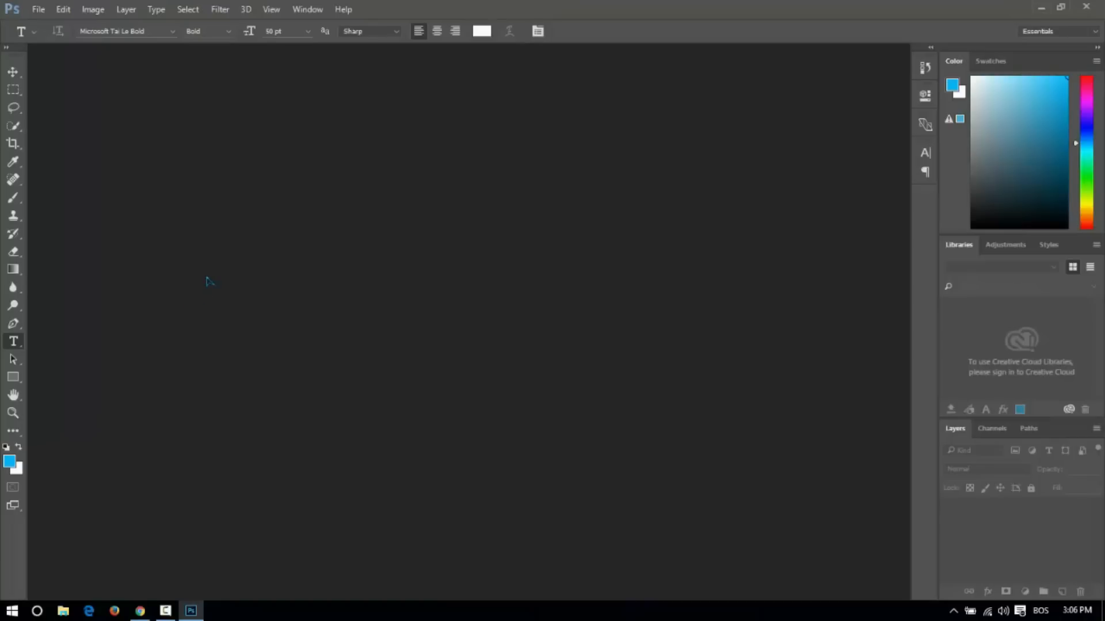
Reveal the File commands in Photoshop with no document open yet.
left_click(37, 9)
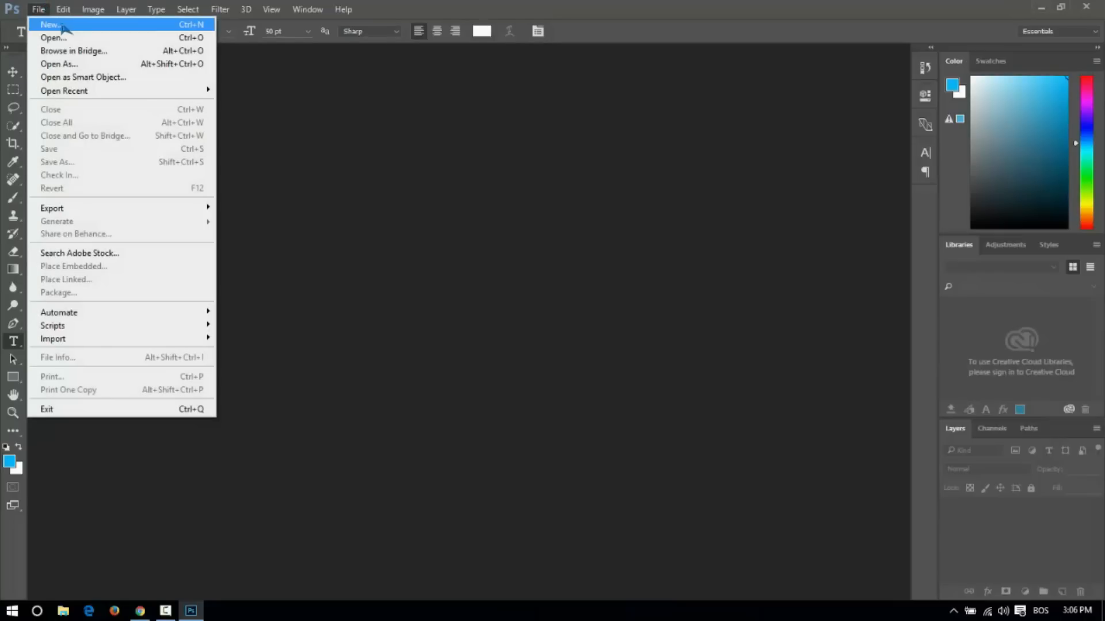
Create a new 1280×720 transparent document and cover it with a dark purple rectangle.
left_click(50, 24)
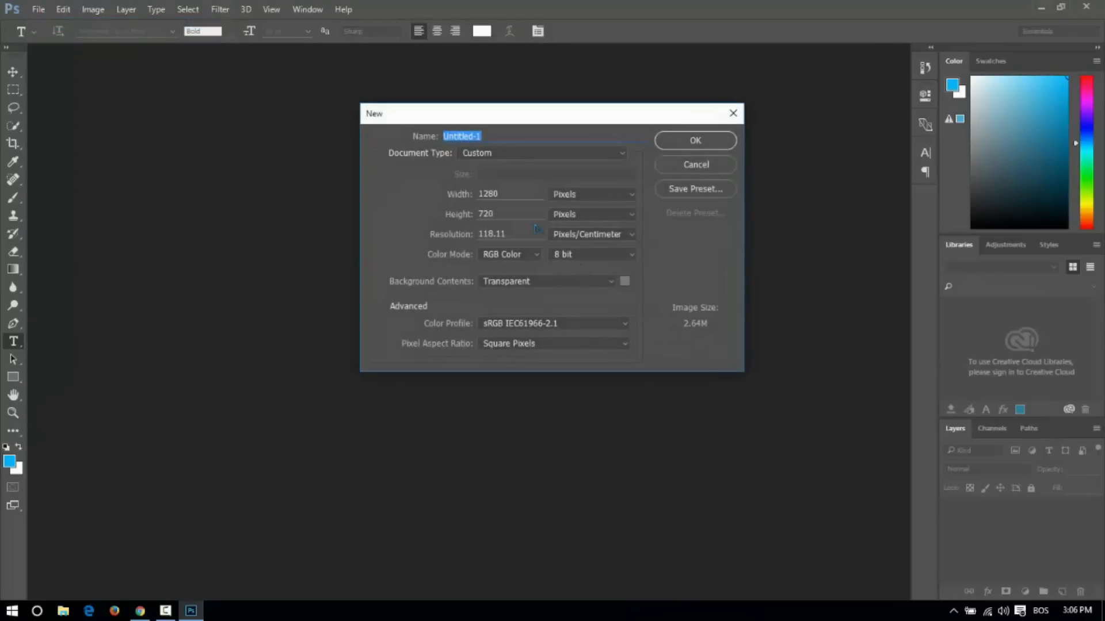
left_click(694, 140)
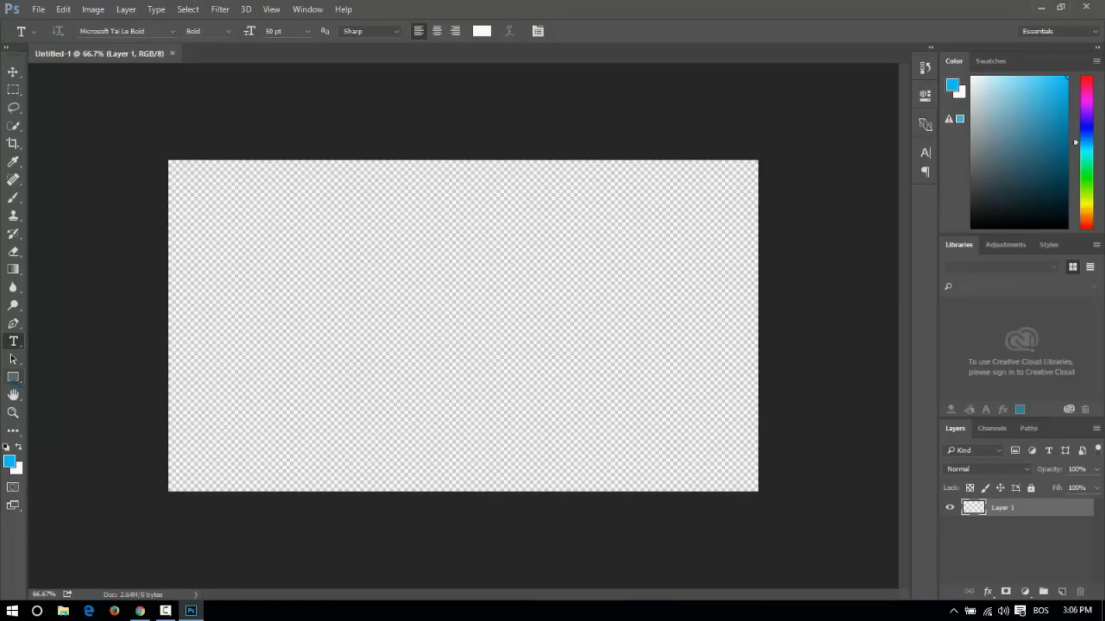
left_click(12, 378)
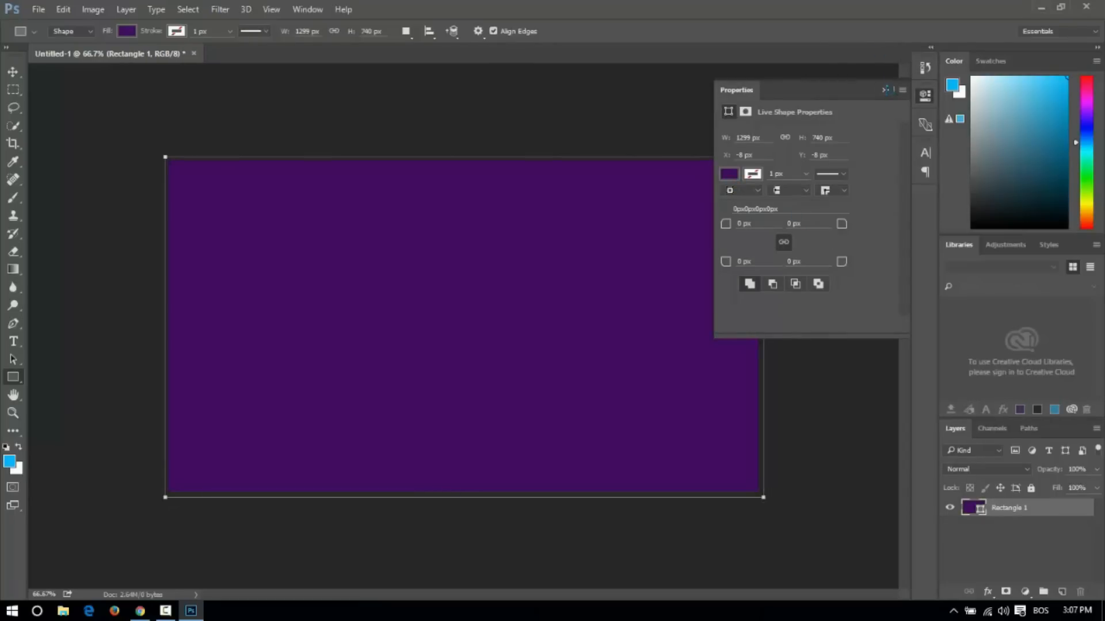
Add bold white 'SkiNnyZoi' text on a new layer above the rectangle and commit it.
left_click(888, 90)
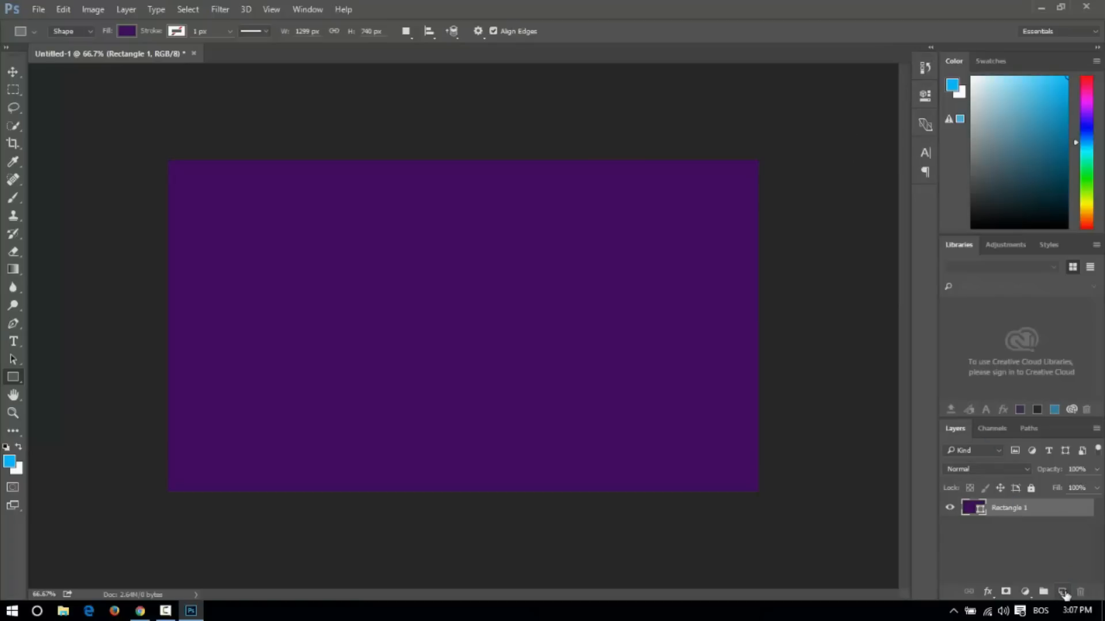
left_click(1062, 592)
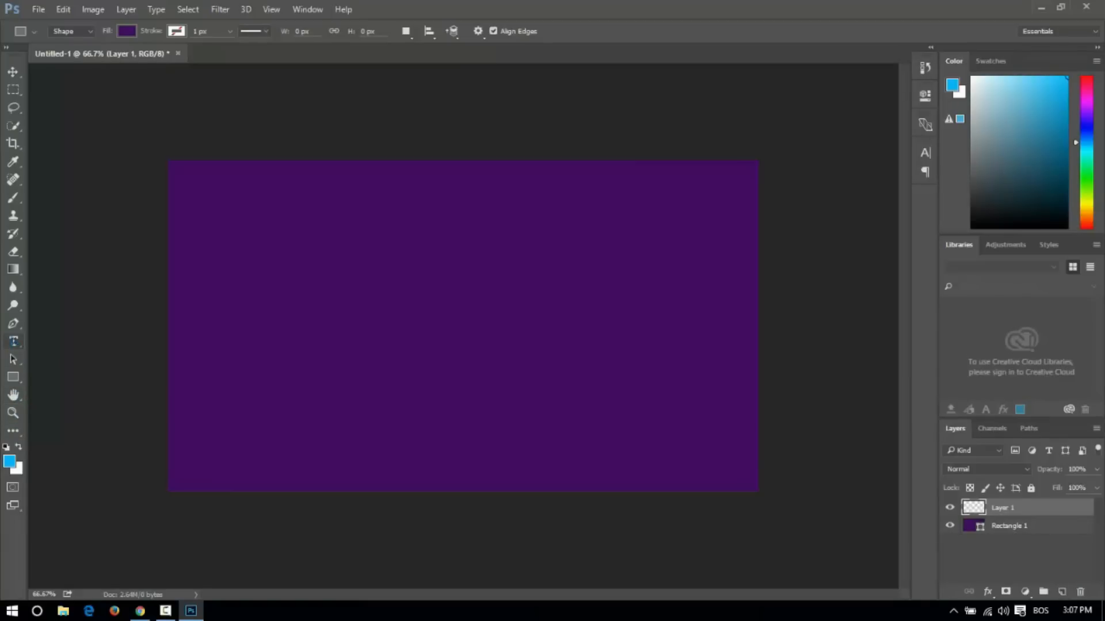
left_click(14, 342)
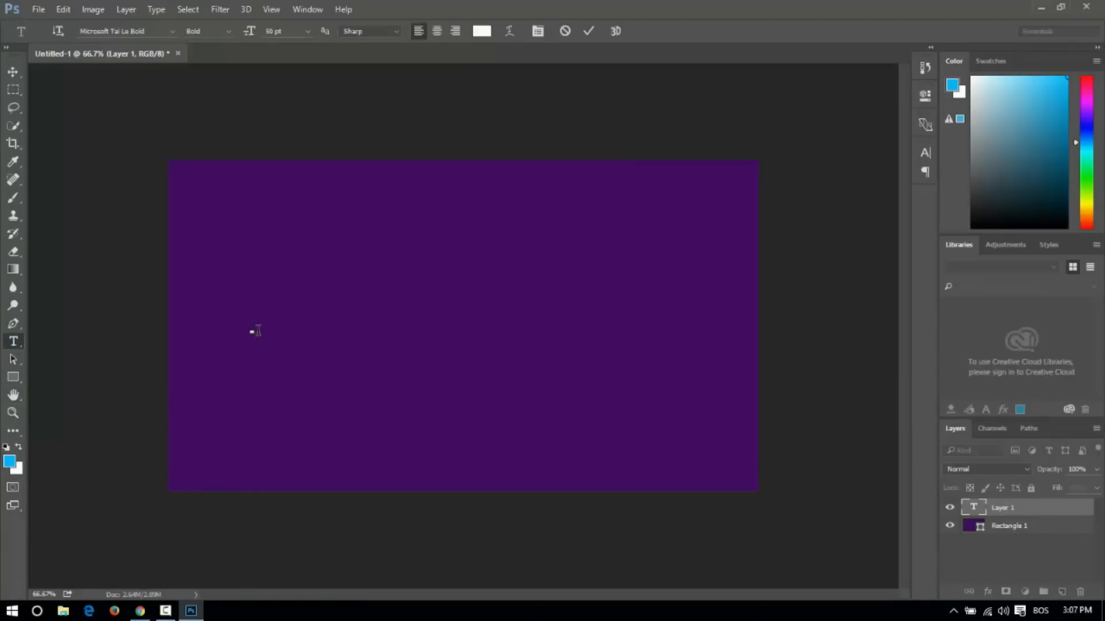
type("Ski")
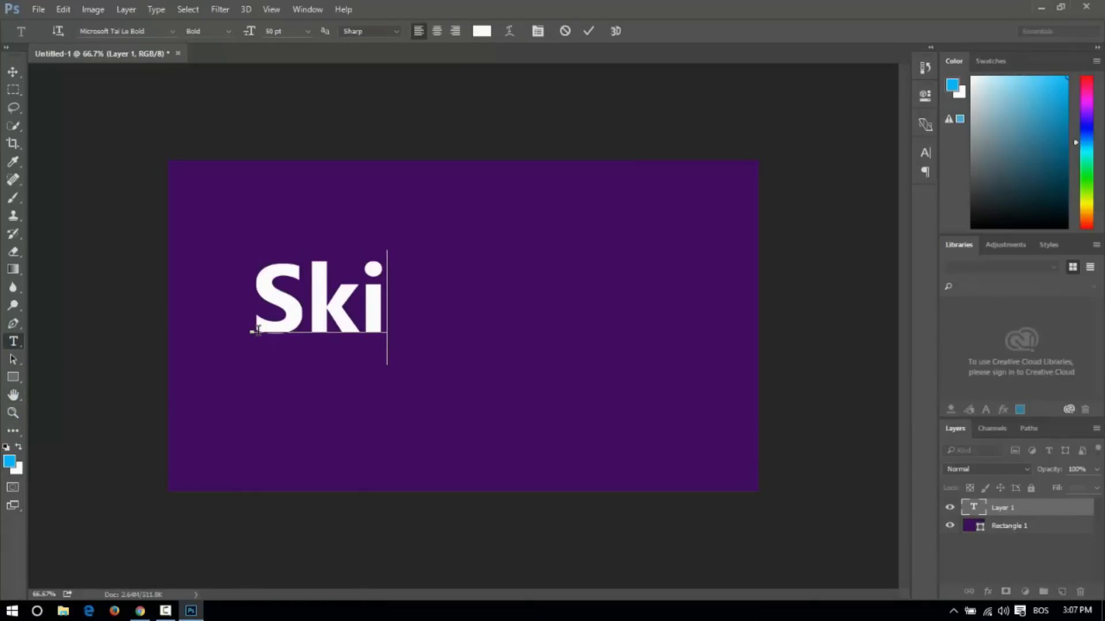
type("N")
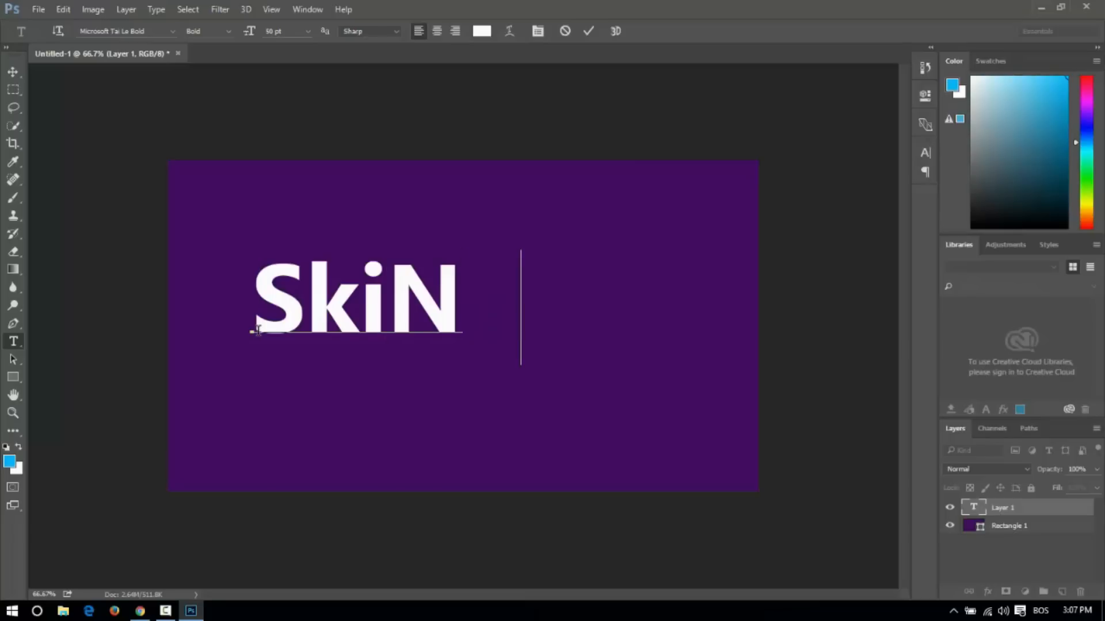
type("nyZoi")
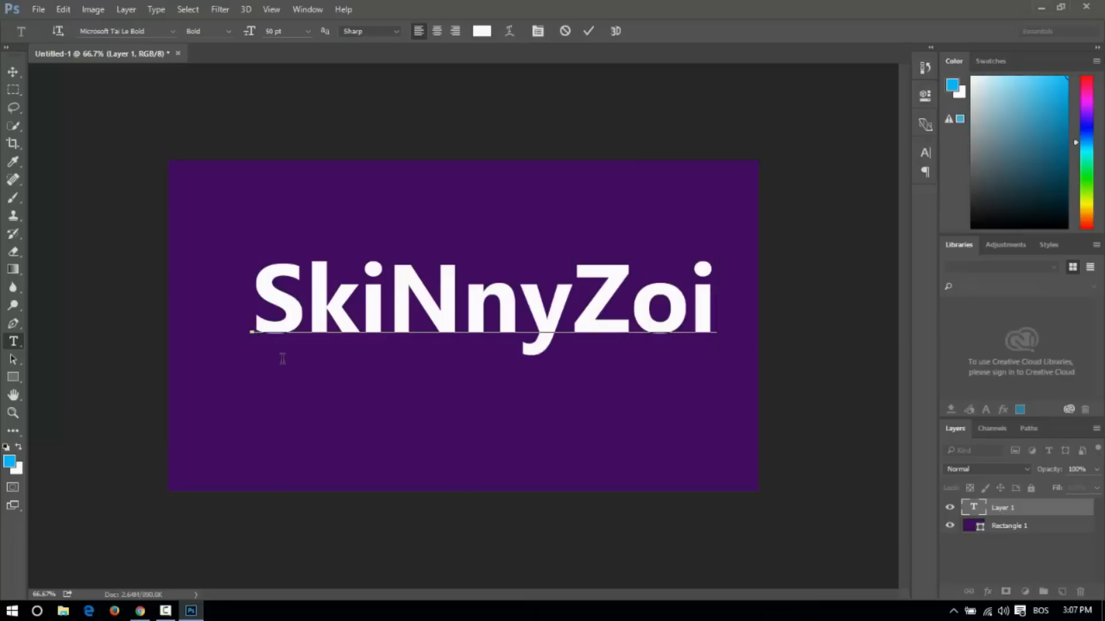
left_click(589, 30)
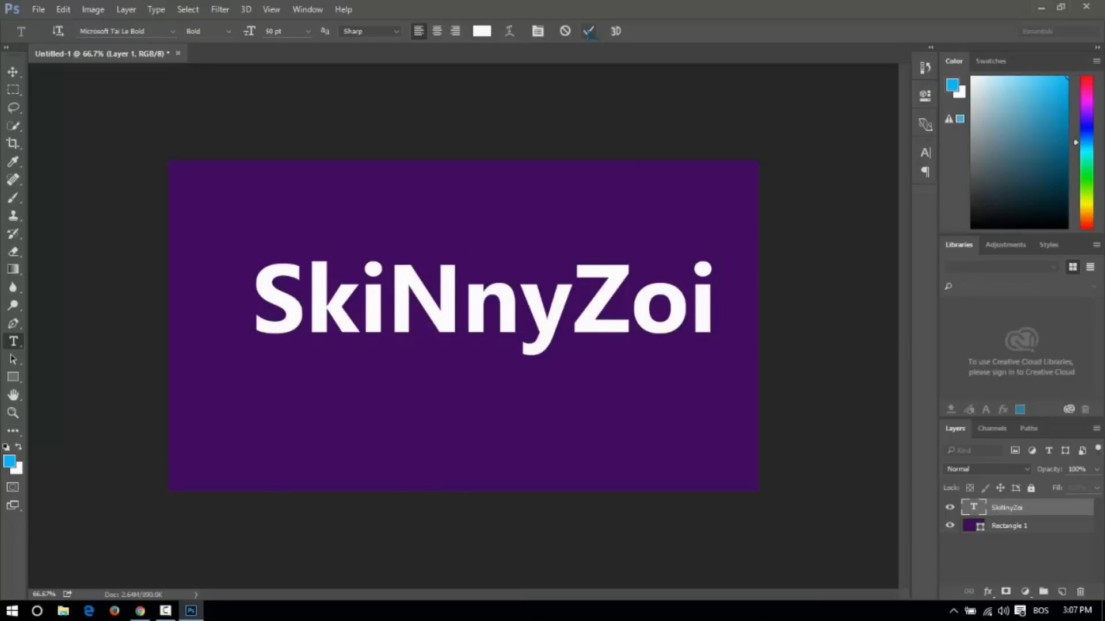
Centre the SkiNnyZoi text vertically and horizontally on the canvas.
left_click(589, 30)
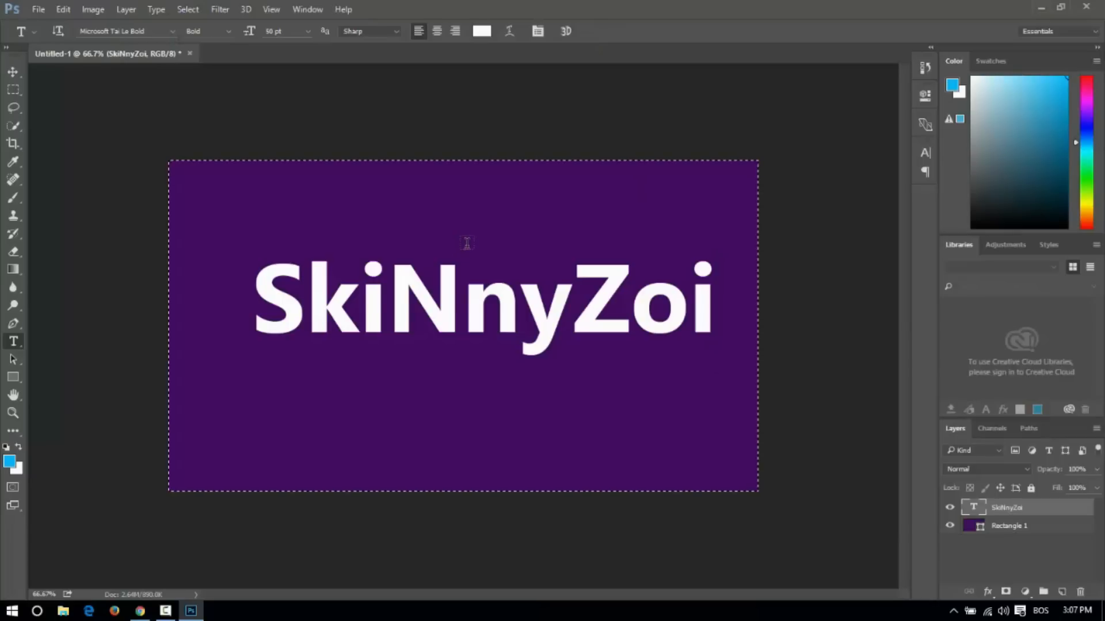
mouse_move(362, 228)
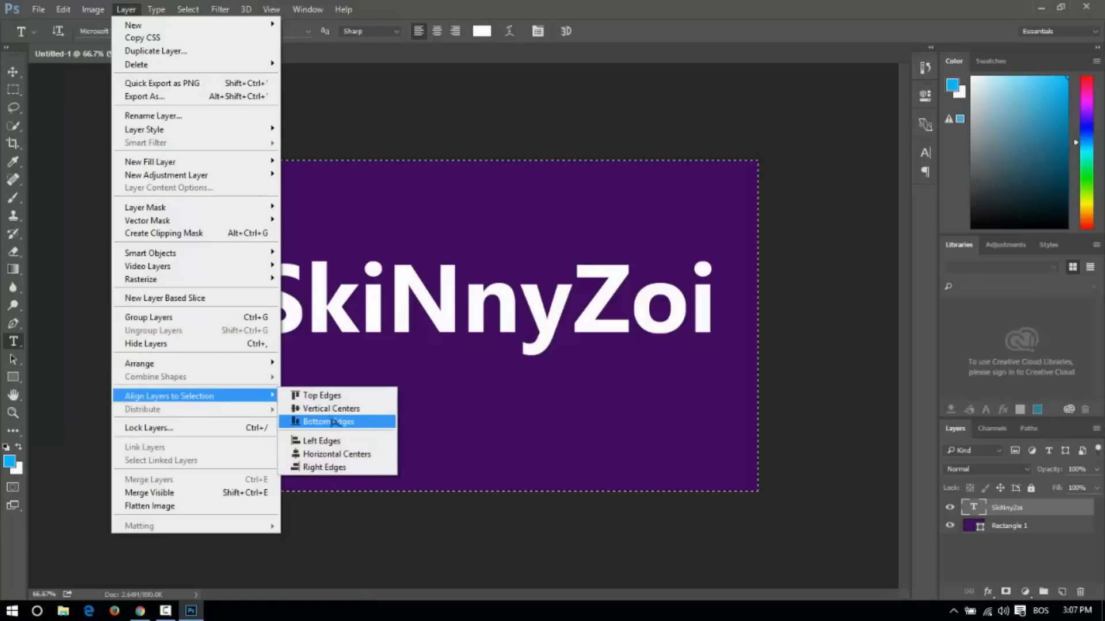
left_click(329, 409)
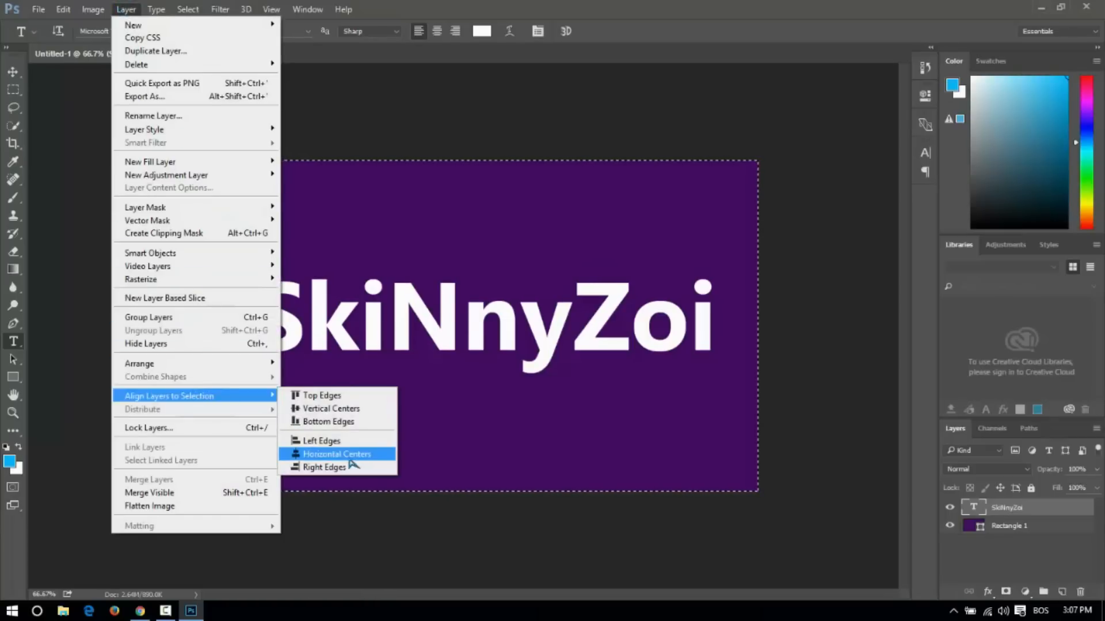
left_click(338, 453)
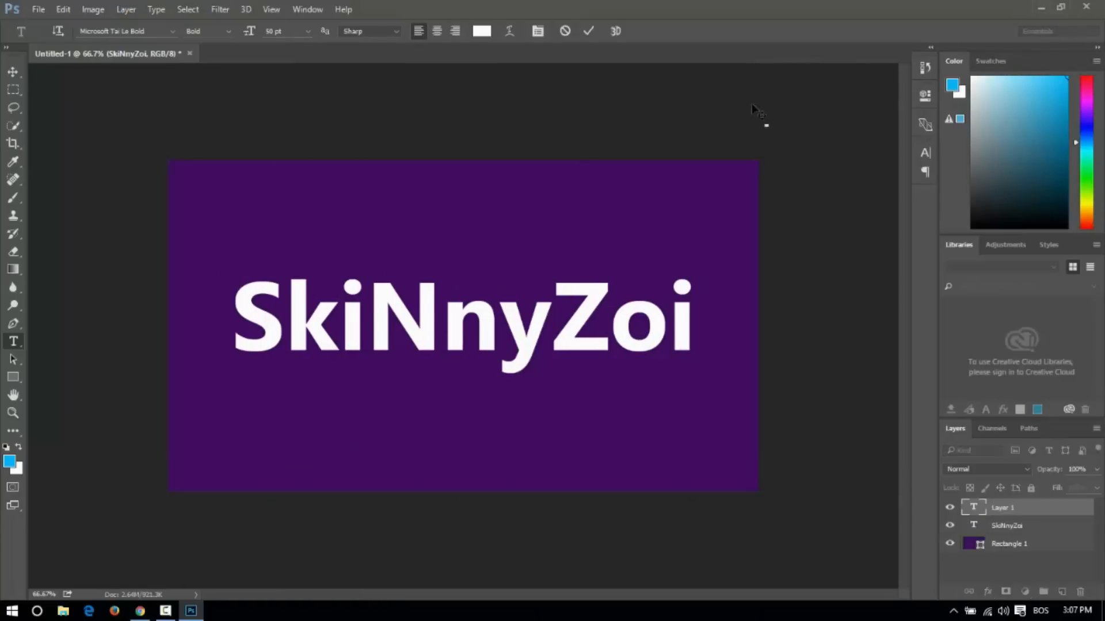
left_click(588, 30)
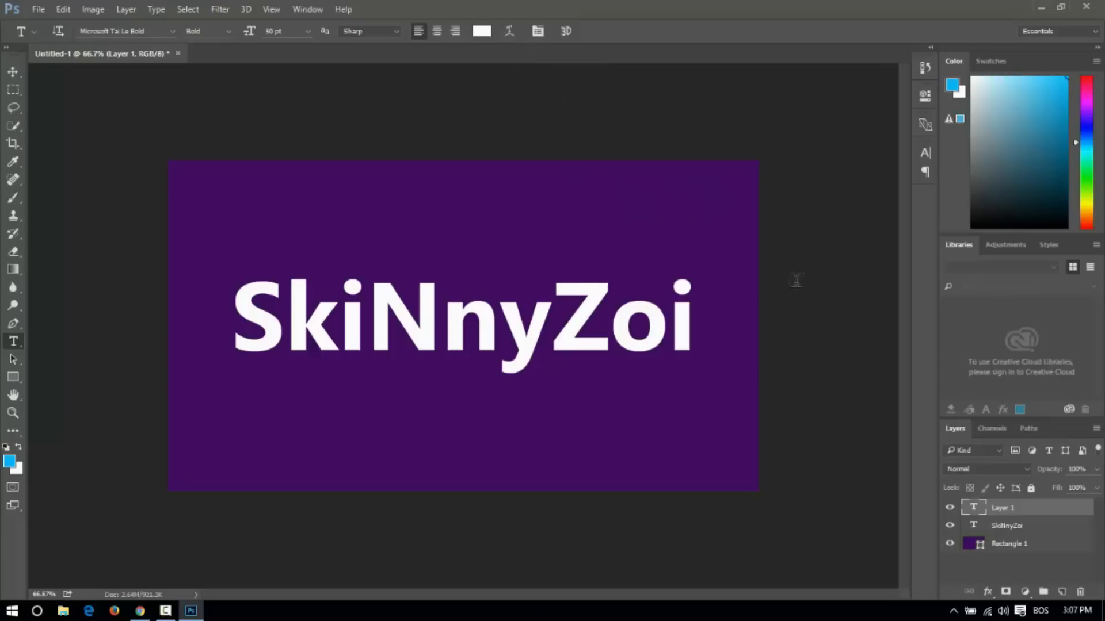
Recolour the SkiNnyZoi text bright blue.
left_click(1005, 526)
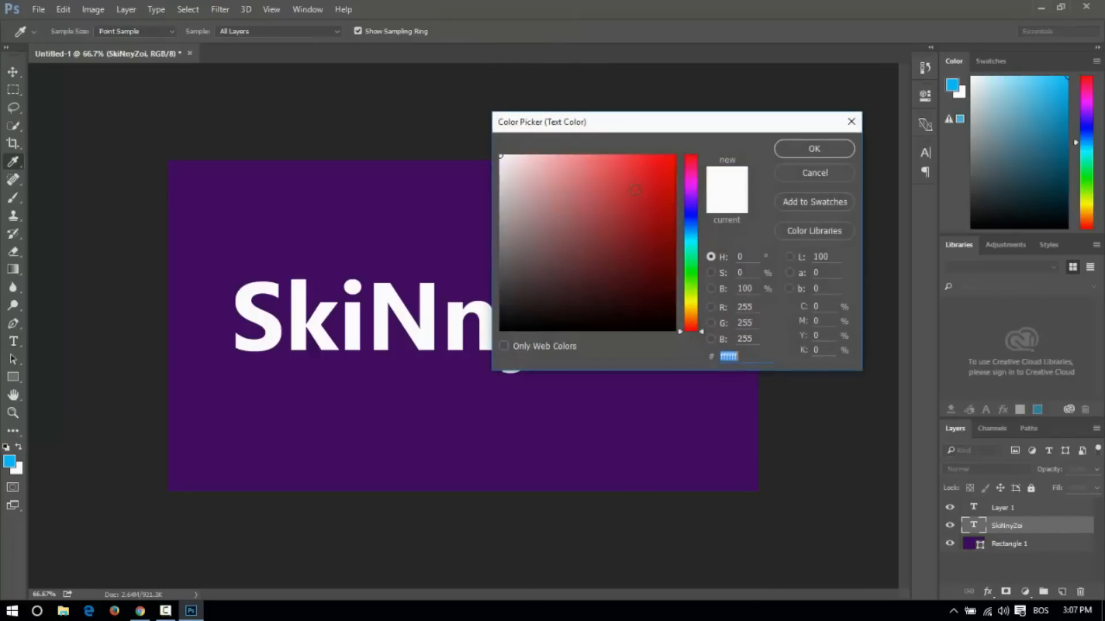
left_click(691, 228)
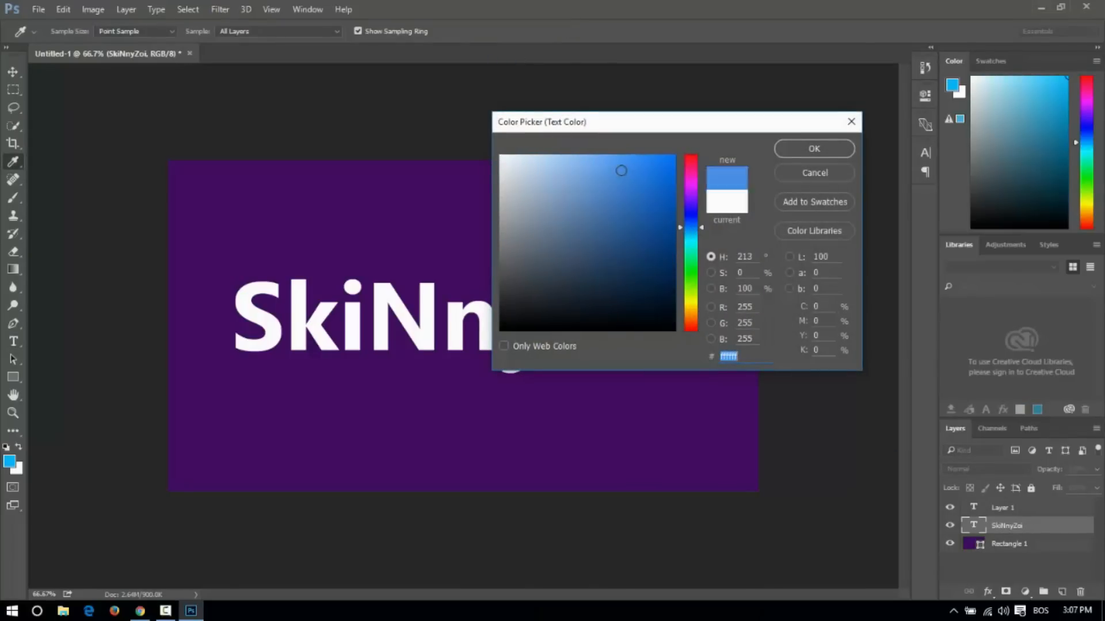
left_click(814, 149)
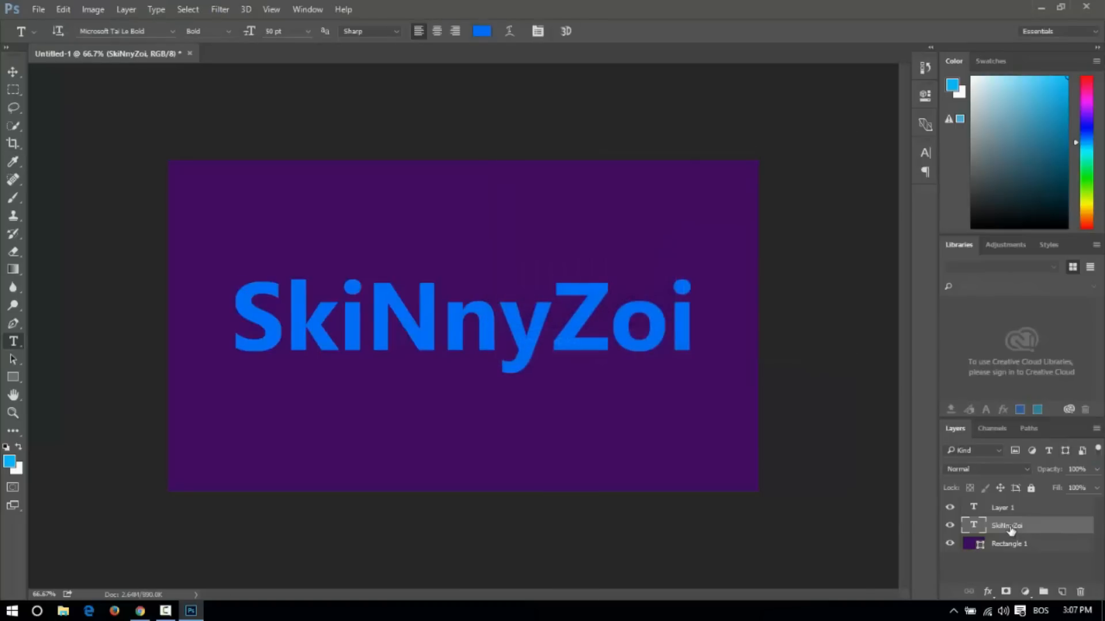
Duplicate the SkiNnyZoi layer and make the top copy white over the blue original.
right_click(1006, 526)
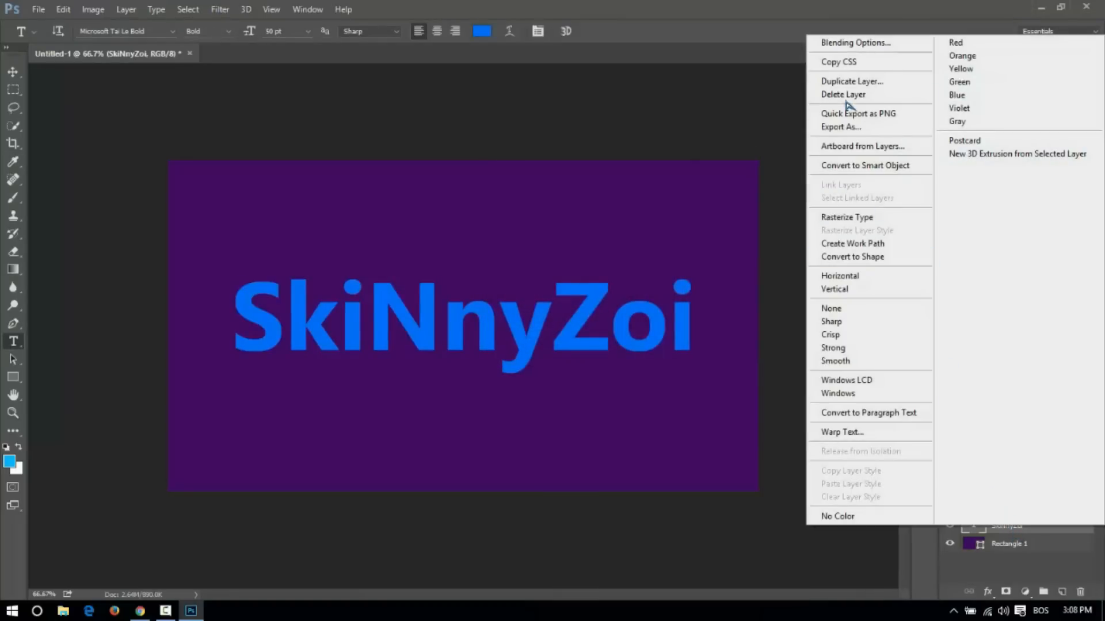
left_click(852, 80)
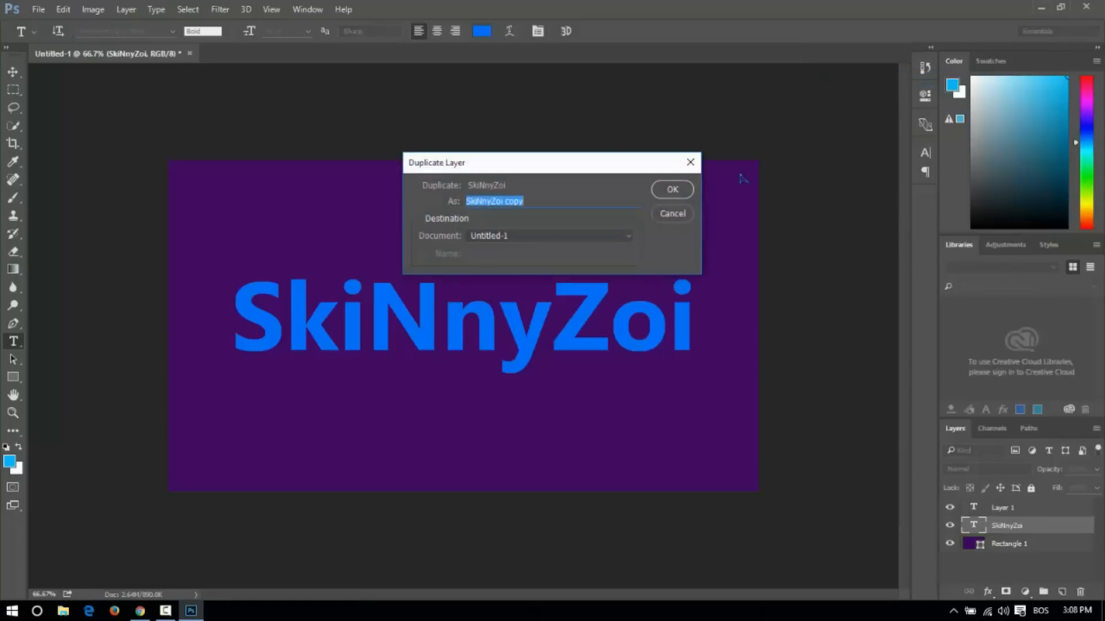
left_click(671, 188)
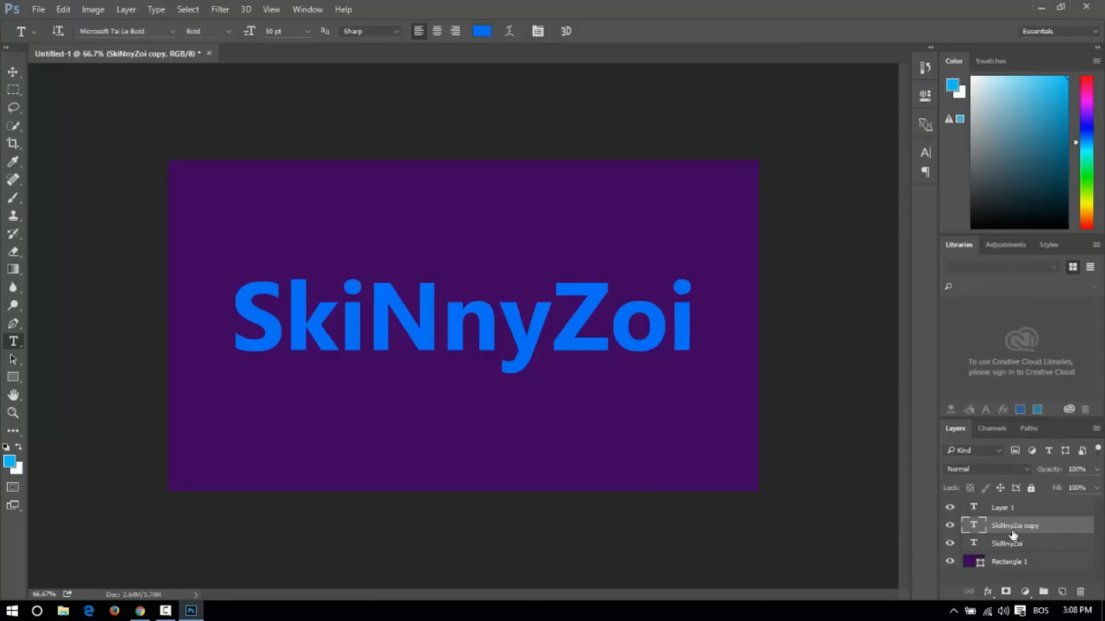
mouse_move(1025, 534)
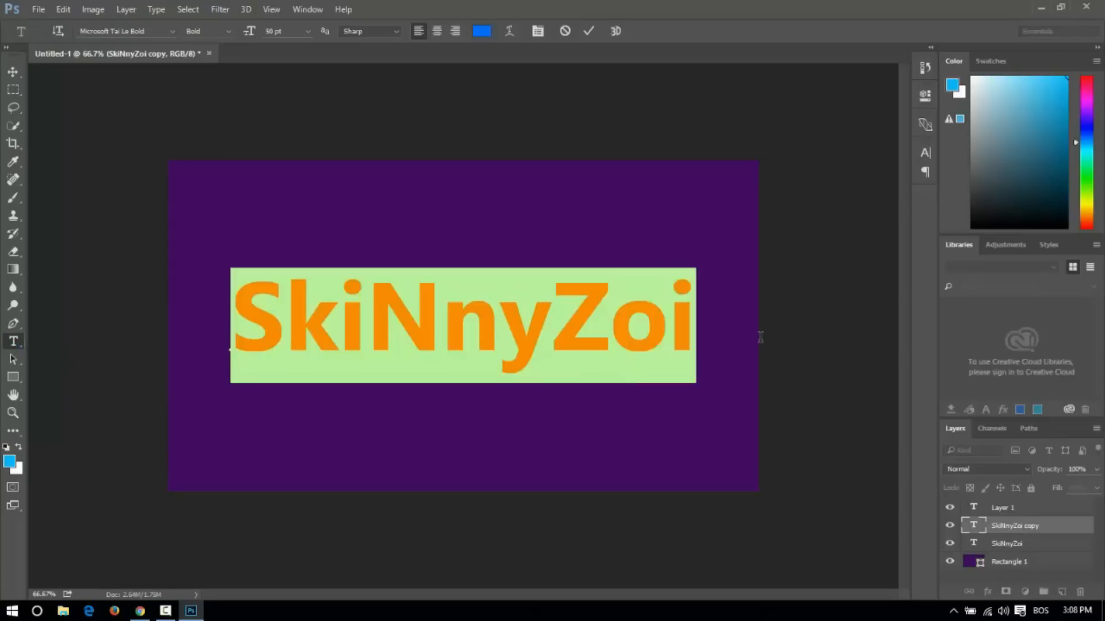
left_click(483, 30)
type("ffffff")
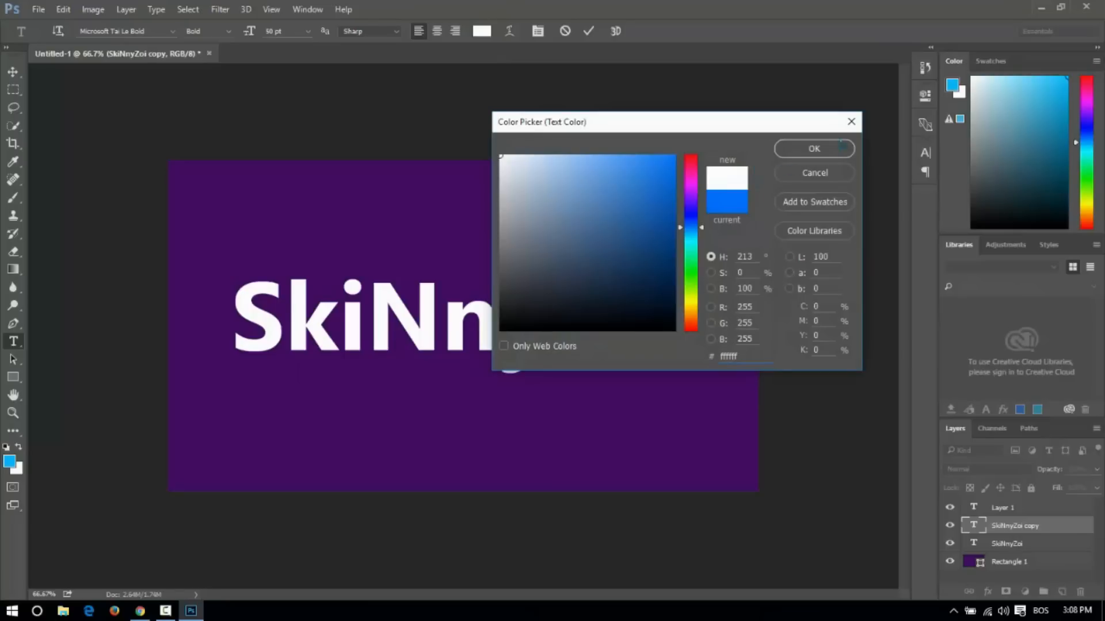
left_click(814, 148)
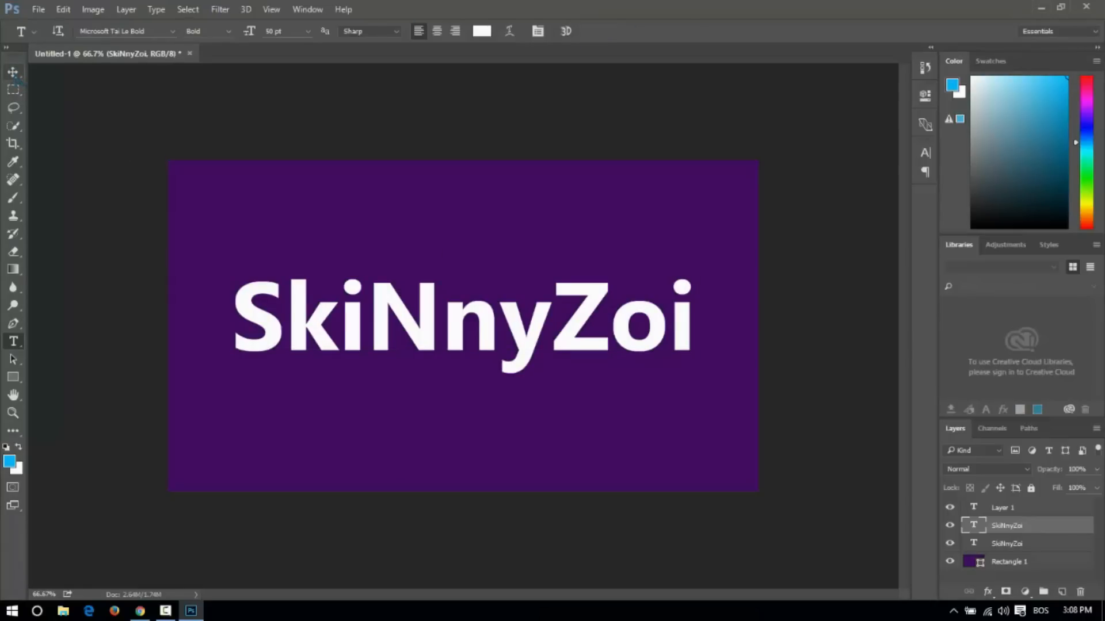
Nudge the white text with the Move tool so the blue copy shows as a 3D rim.
left_click(13, 72)
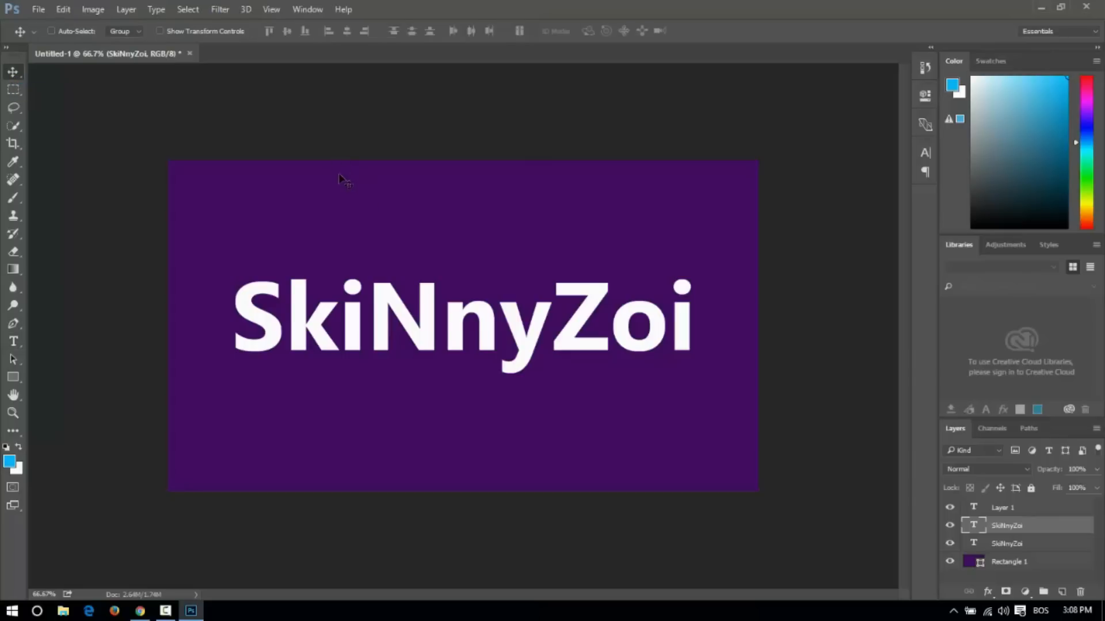
mouse_move(362, 206)
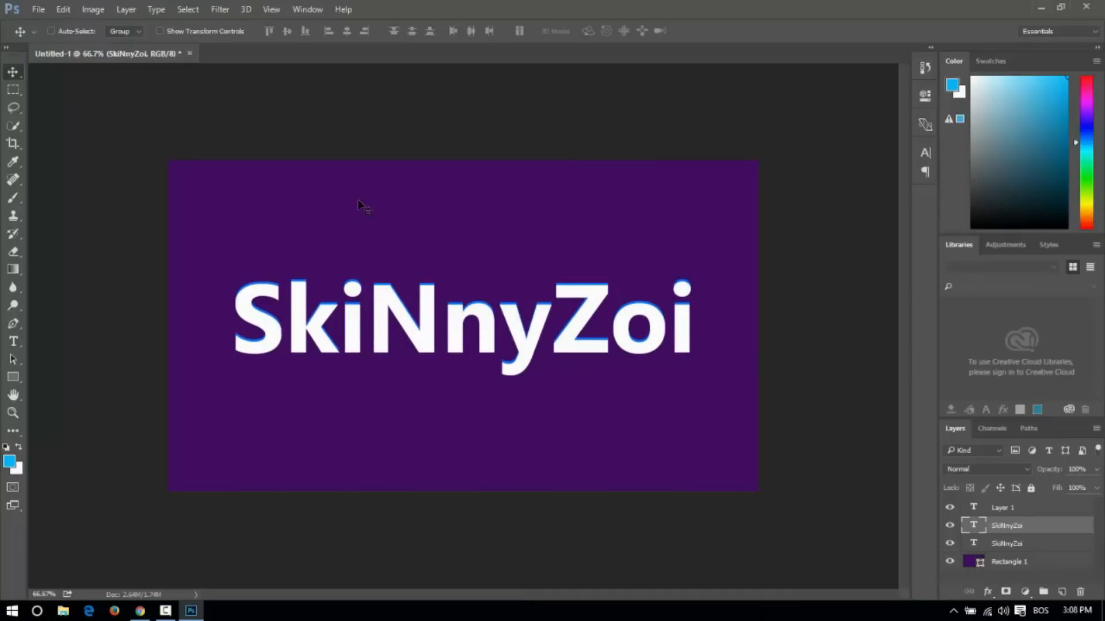
mouse_move(694, 338)
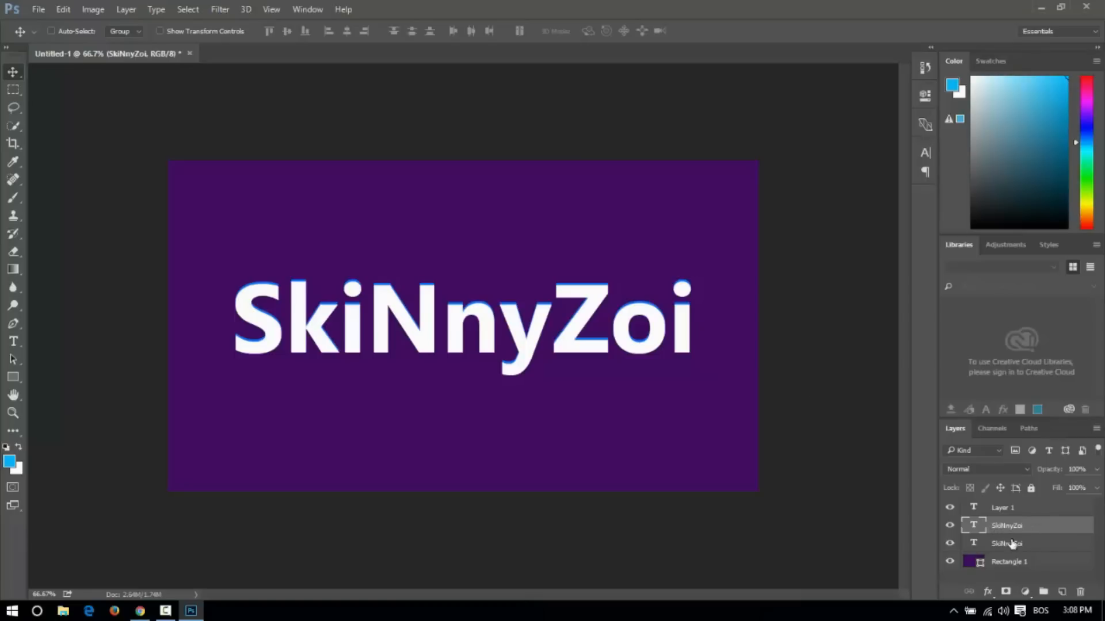
Give the lower blue SkiNnyZoi layer a black drop shadow via Blending Options.
right_click(1006, 525)
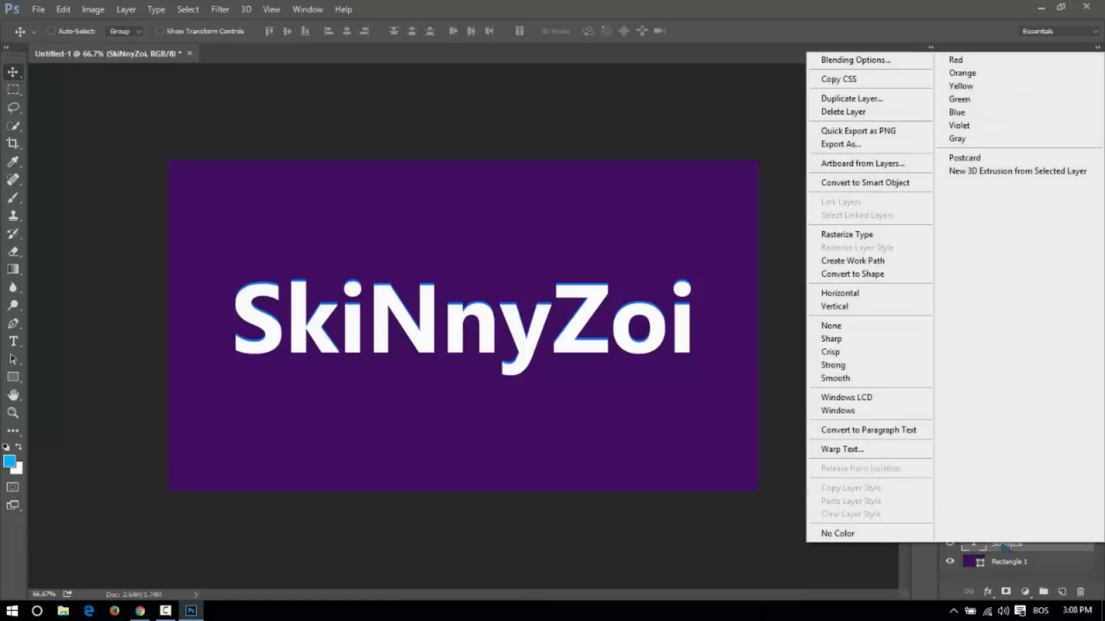
mouse_move(856, 60)
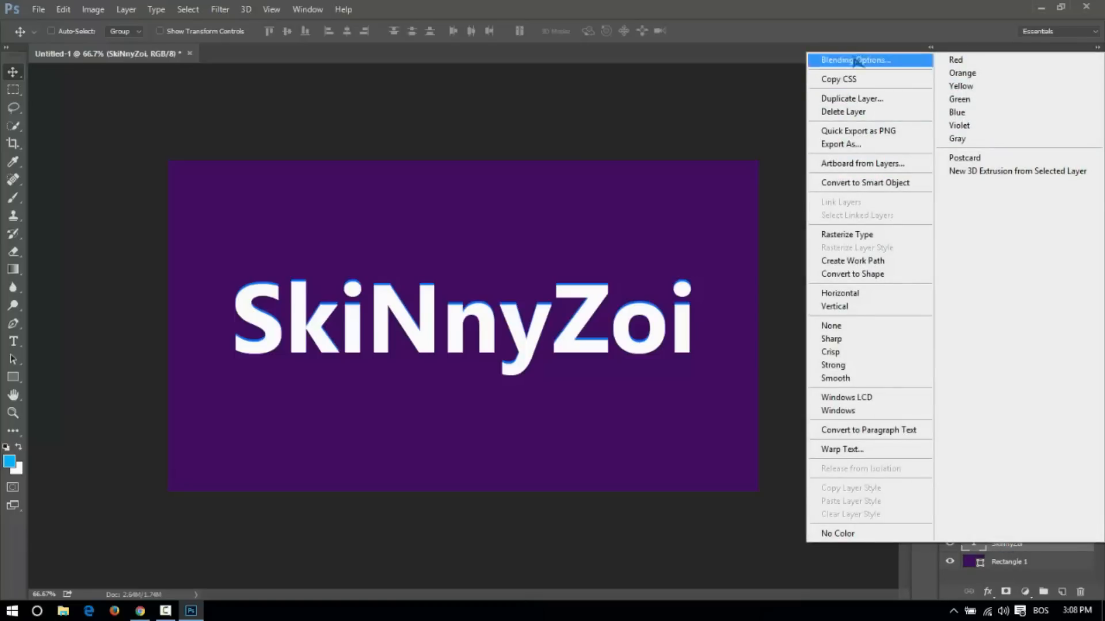
left_click(854, 60)
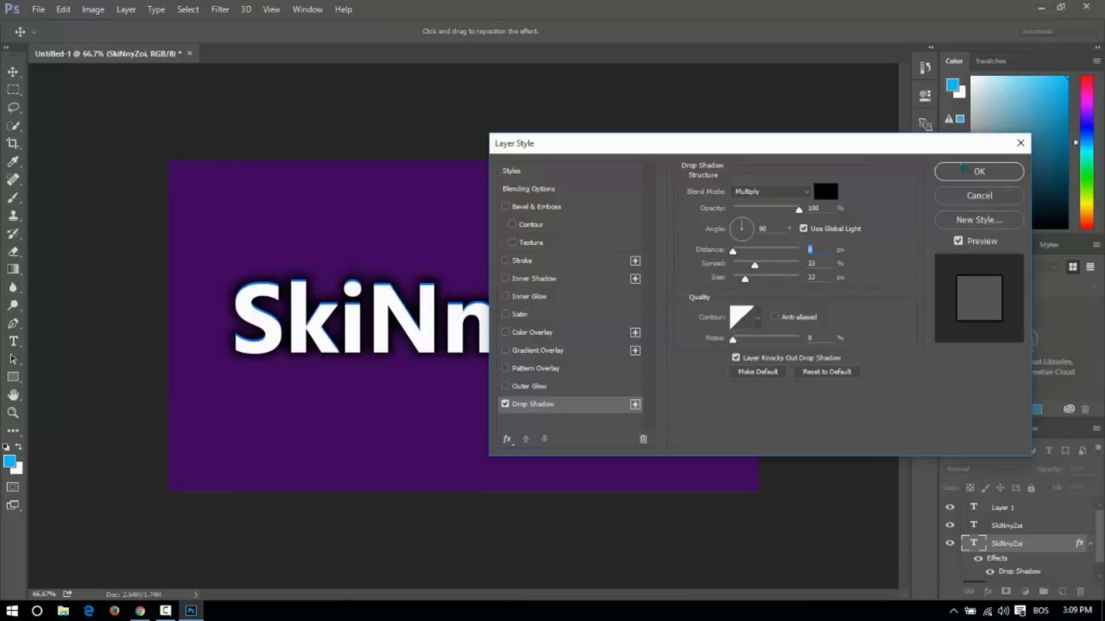
left_click(978, 172)
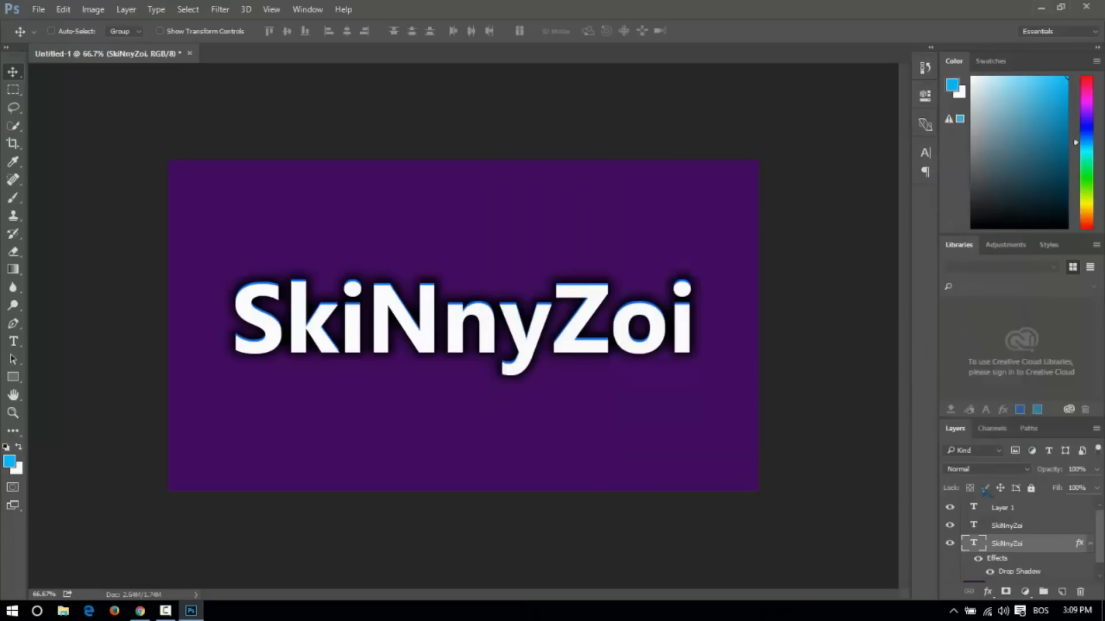
mouse_move(1026, 545)
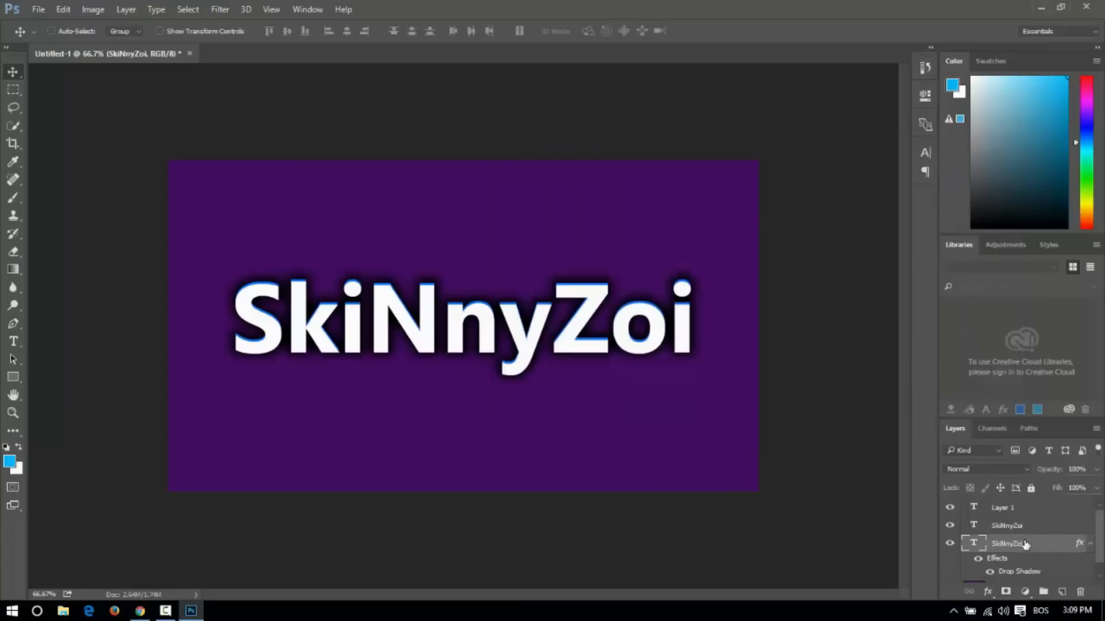
Copy the blue layer's drop-shadow style to paste onto the white text layer.
right_click(1009, 543)
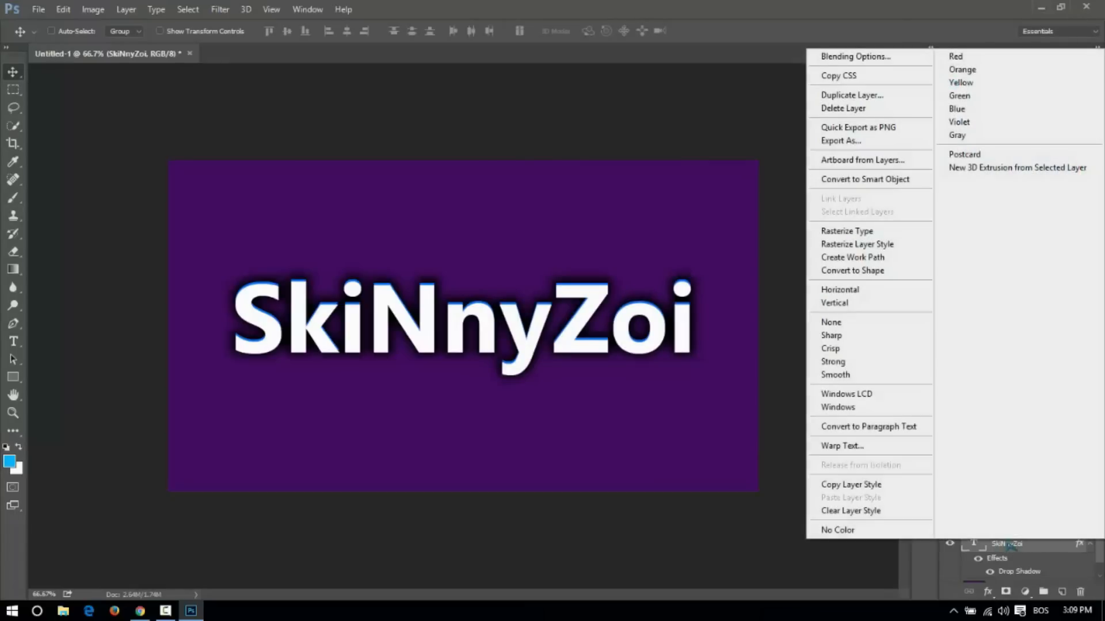
mouse_move(851, 485)
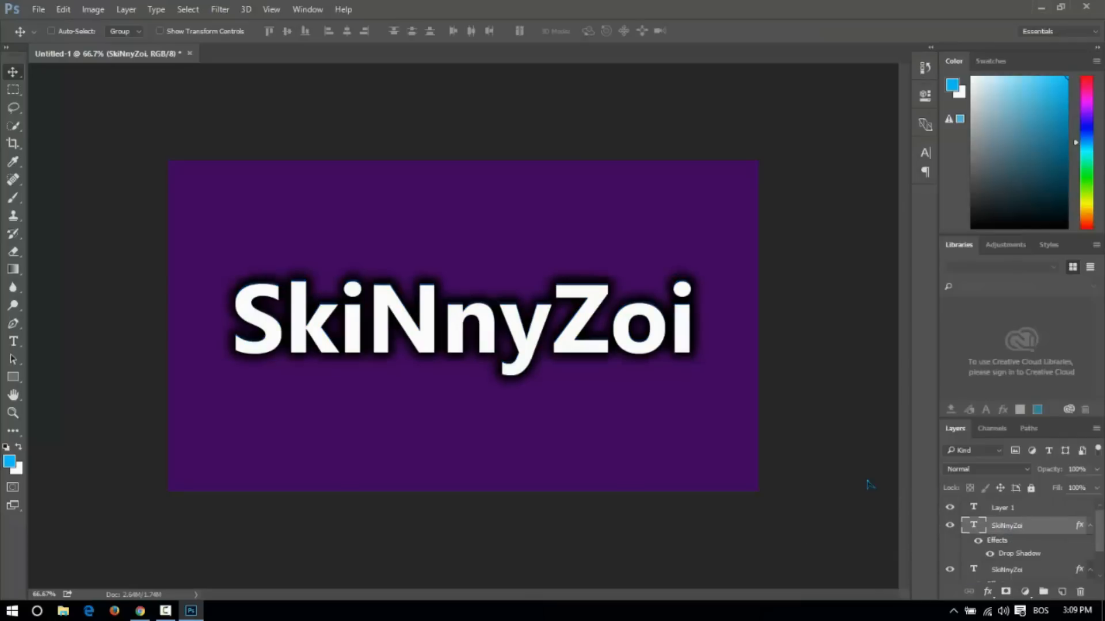
mouse_move(824, 401)
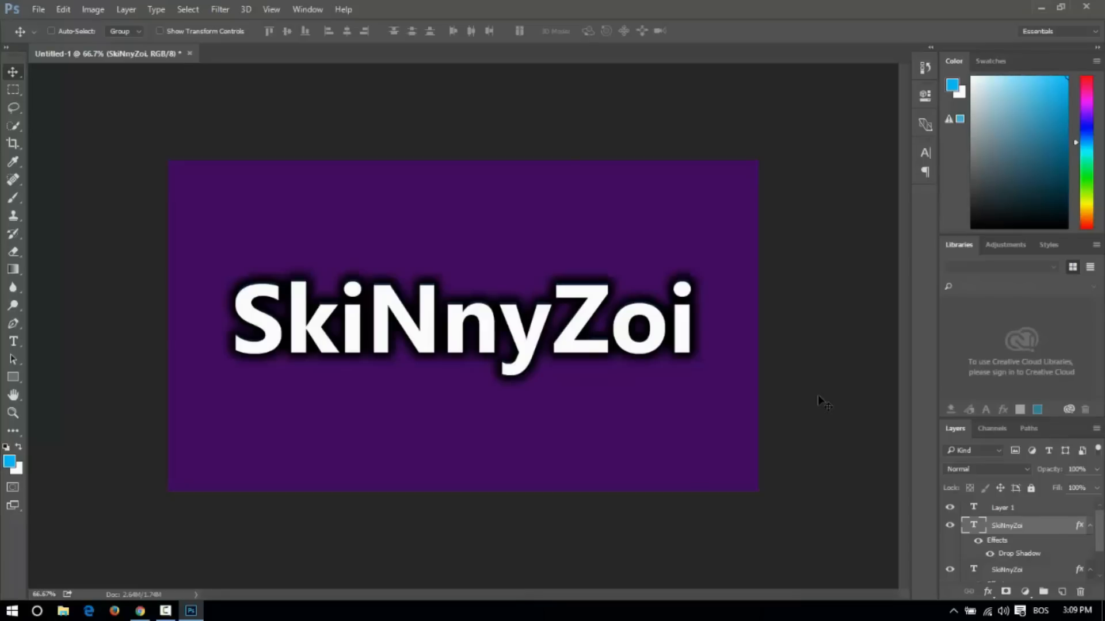
mouse_move(824, 360)
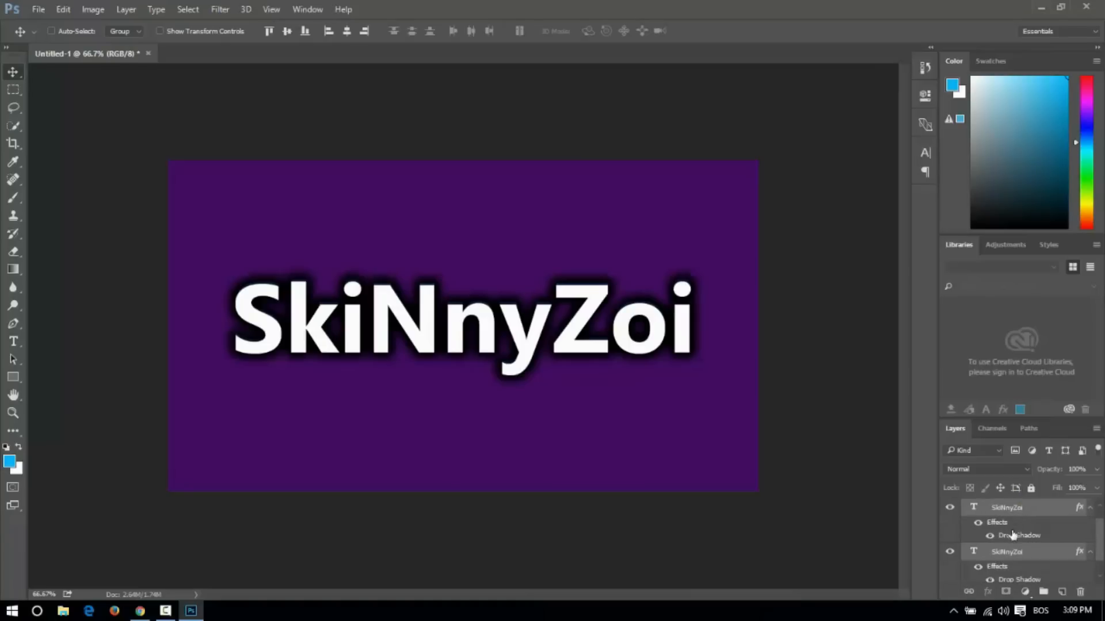
Convert both SkiNnyZoi text layers into a single smart object.
left_click(1006, 547)
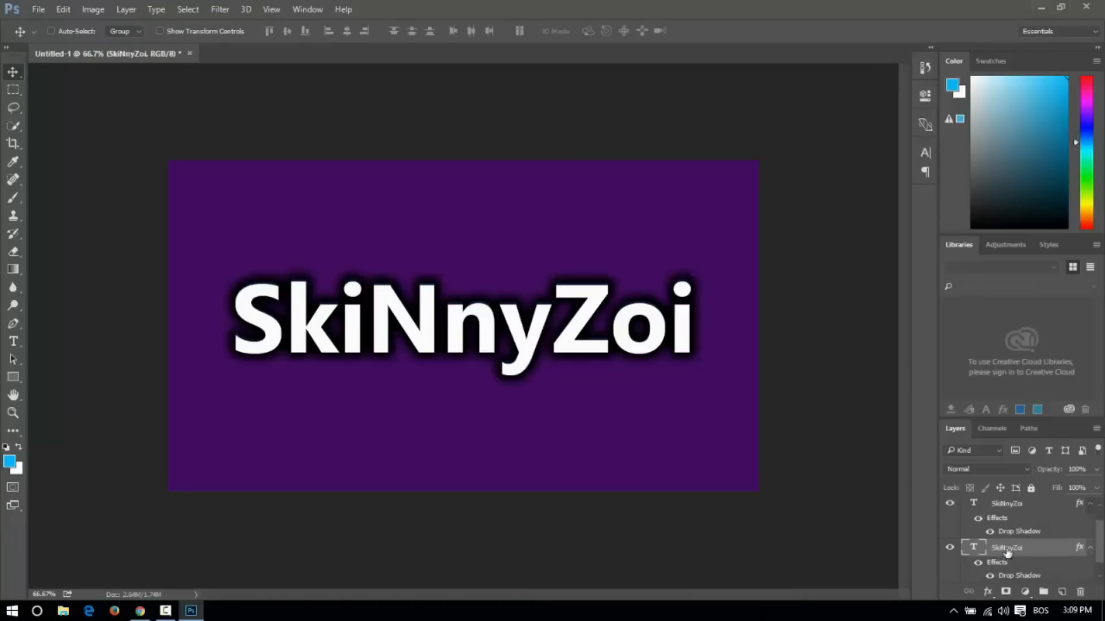
mouse_move(1006, 507)
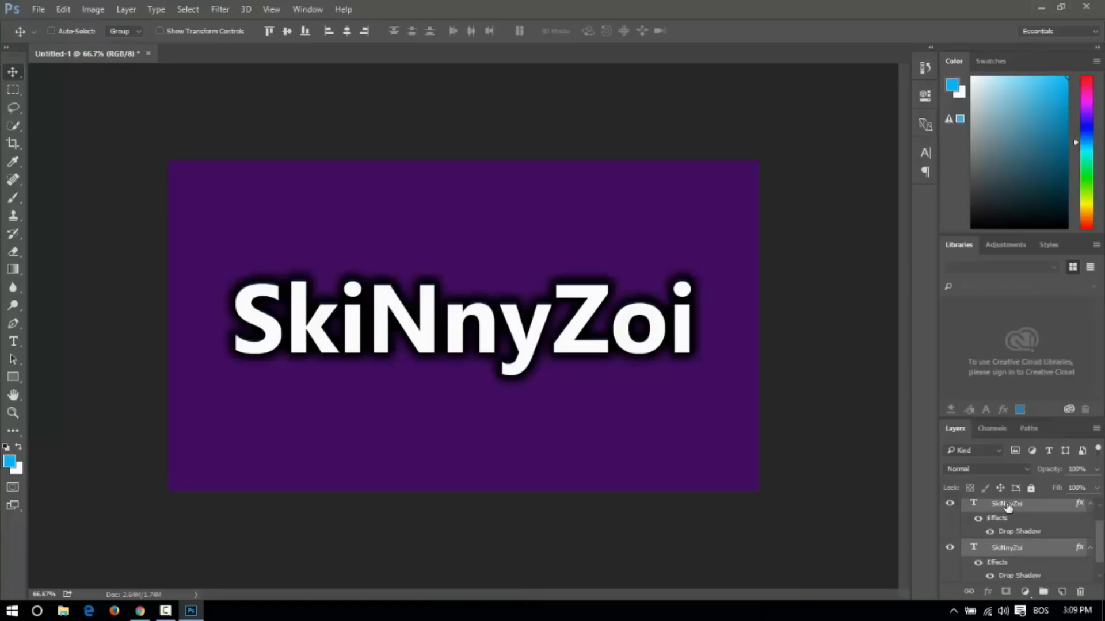
right_click(1006, 503)
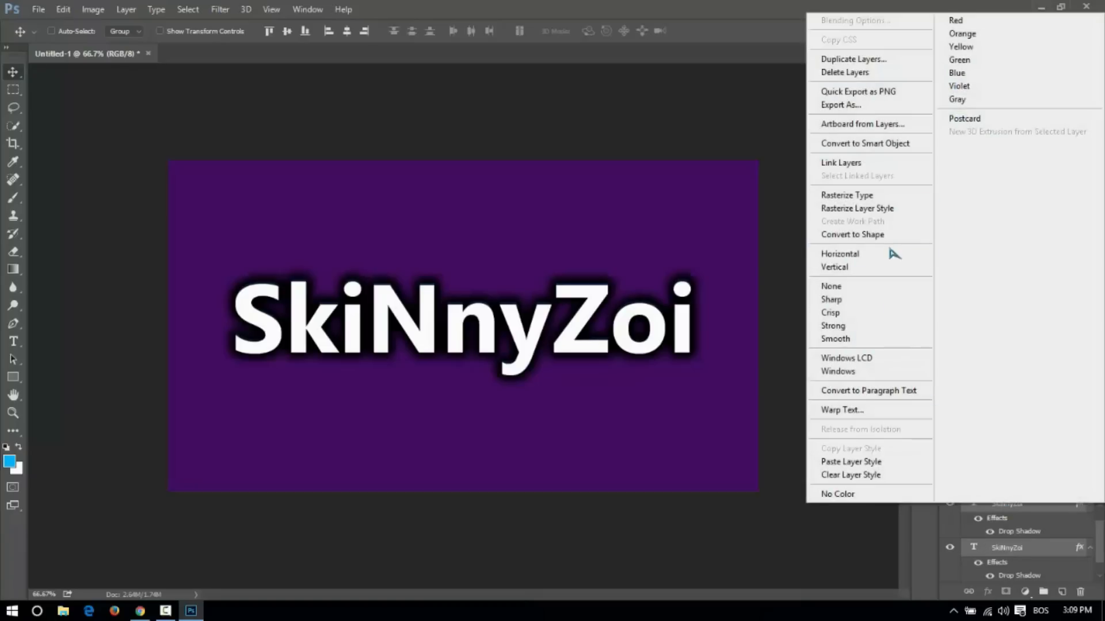
mouse_move(864, 143)
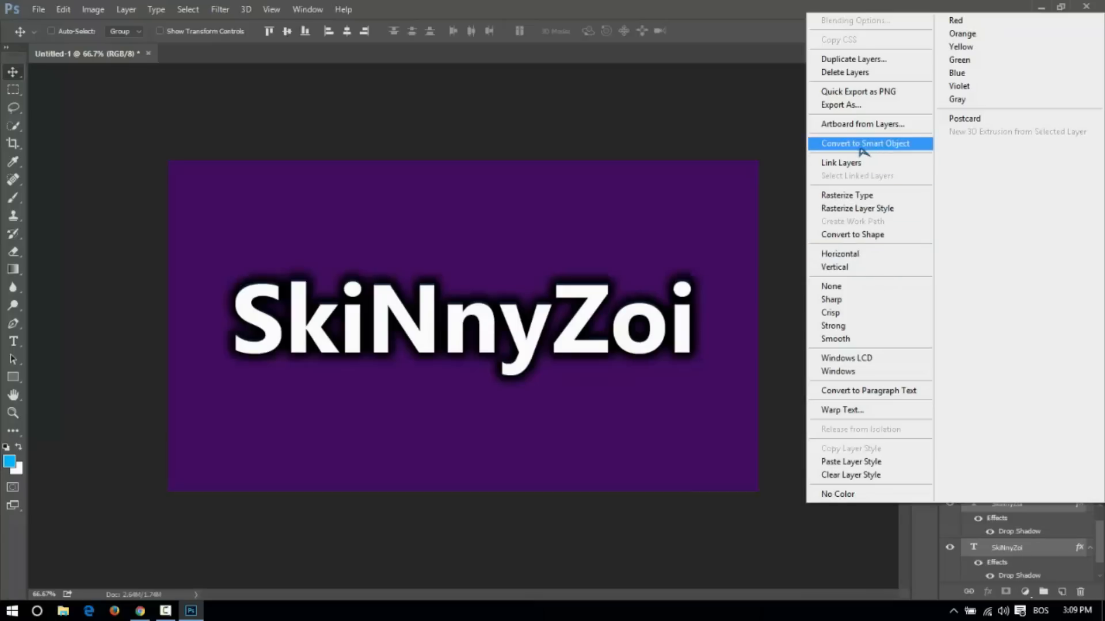
left_click(866, 143)
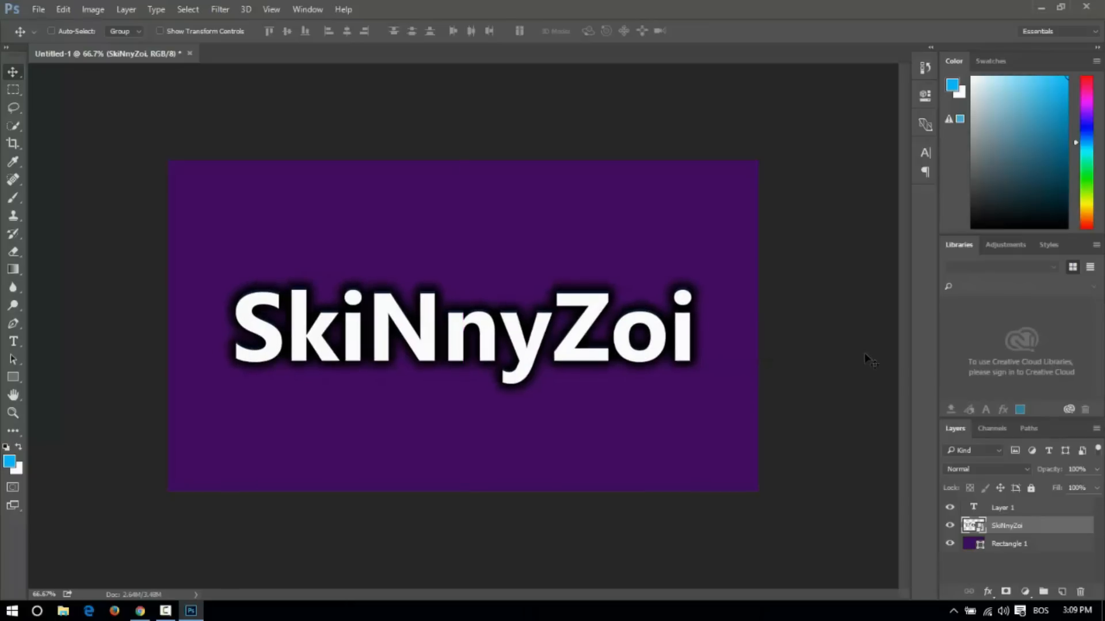
mouse_move(839, 364)
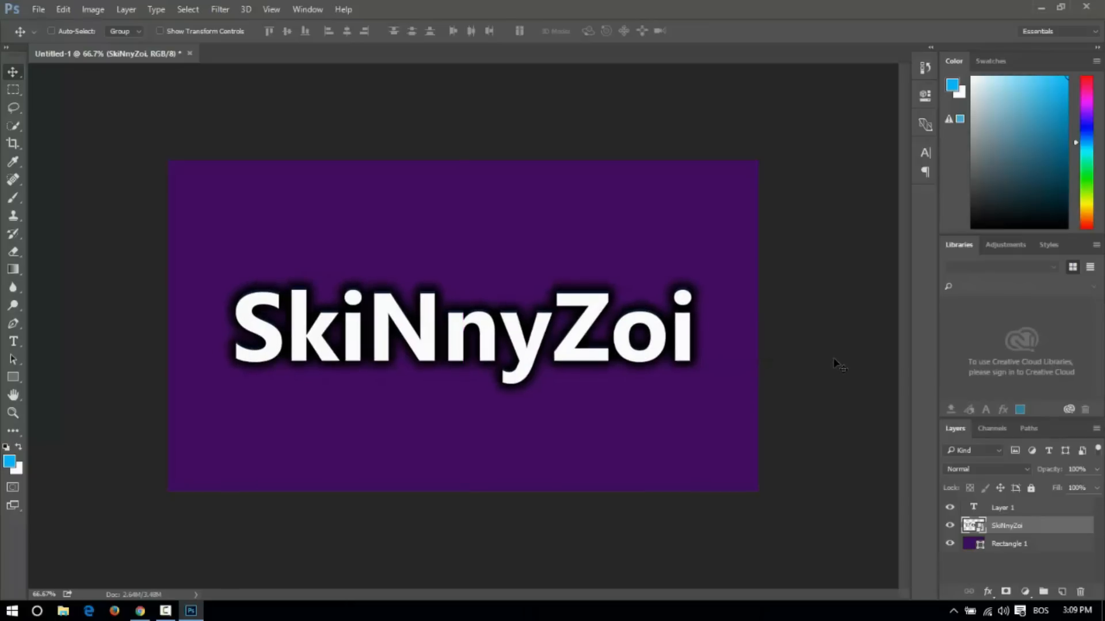